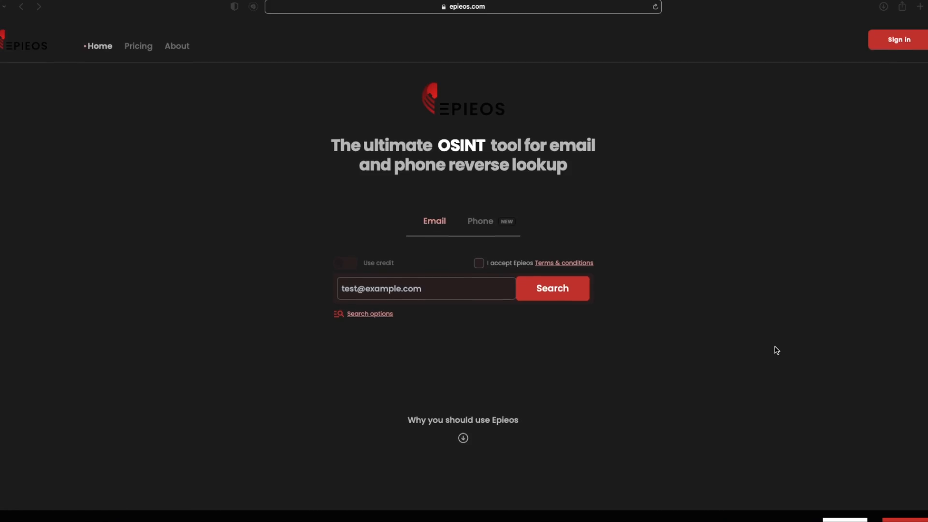
Step: Scroll down the Epieos email and phone lookup homepage
scroll(down, 3)
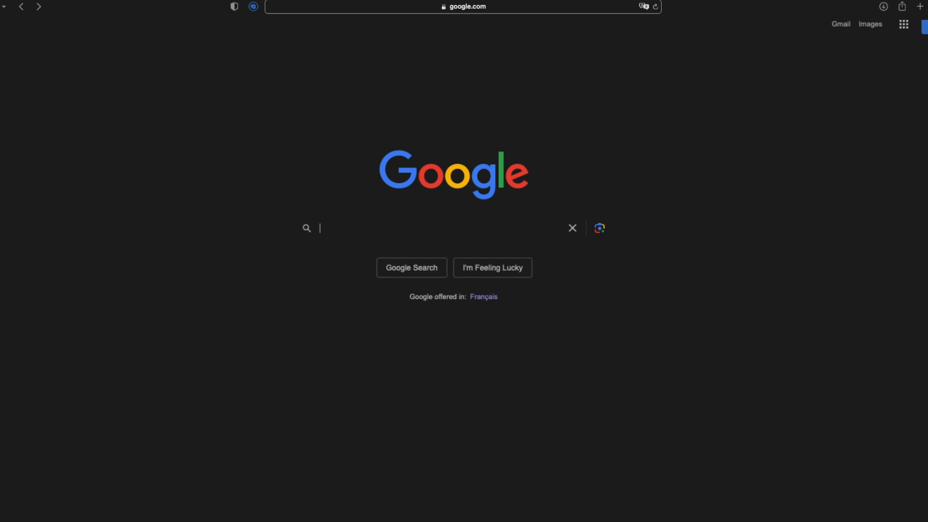
Step: Search Google for "John Doe" filetype:pdf OR filetype:docx
text(john doe)
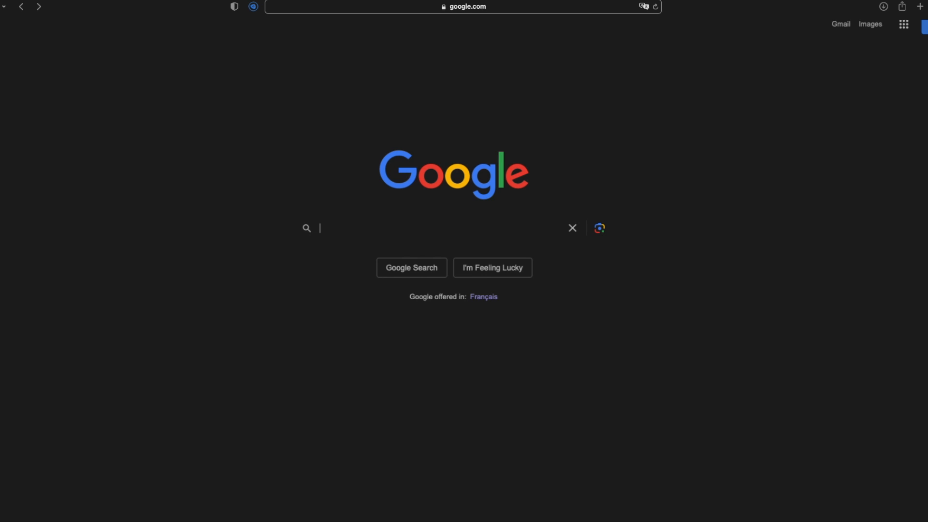
text("John Doe" filetype:pdf)
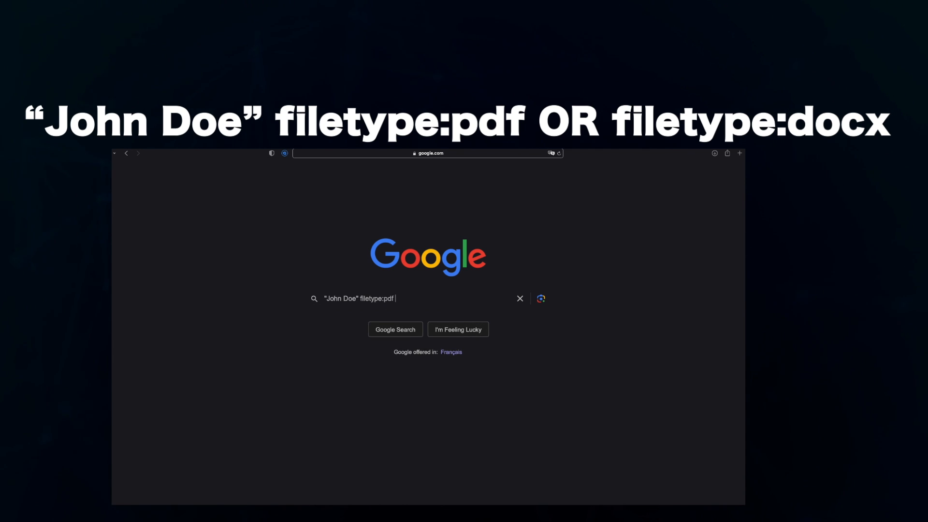
text(OR filetype:do)
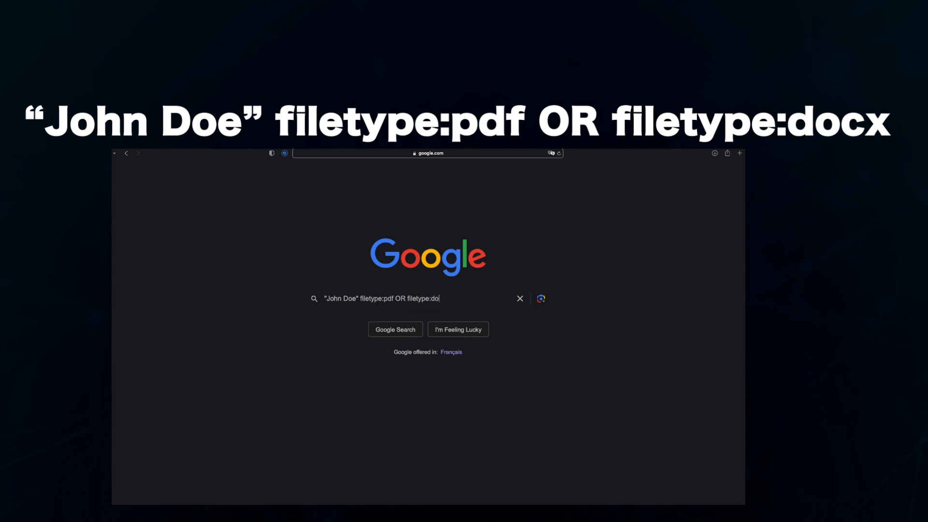
key(enter)
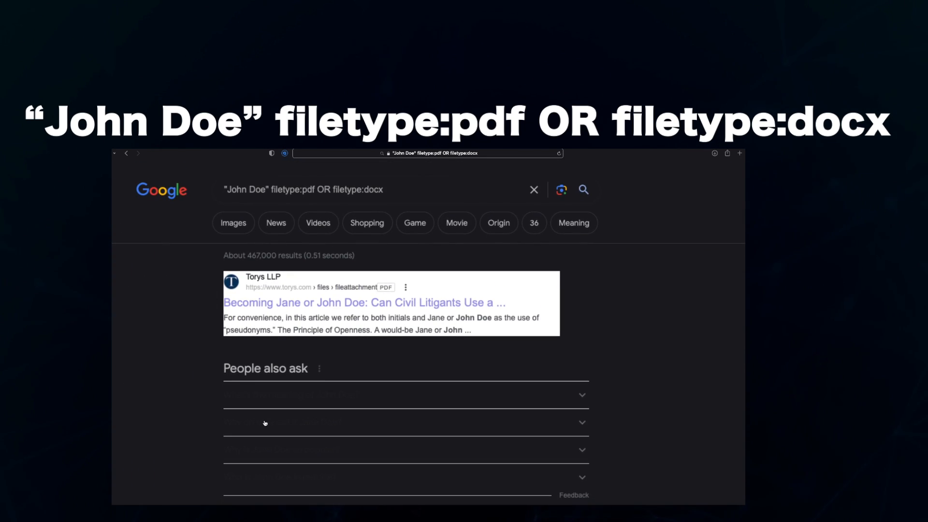
Step: Scroll through the John Doe results narrowed to .gov and ny.gov sites
scroll(down, 3)
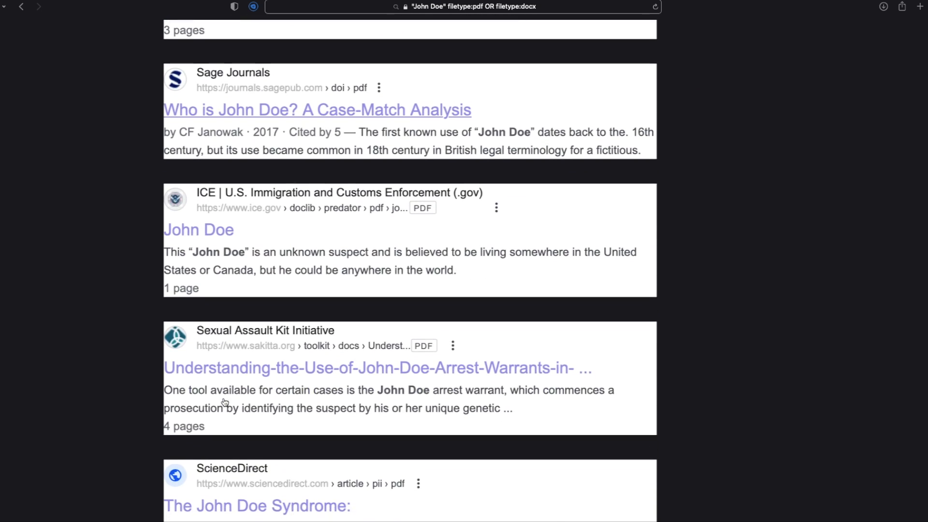
scroll(down, 3)
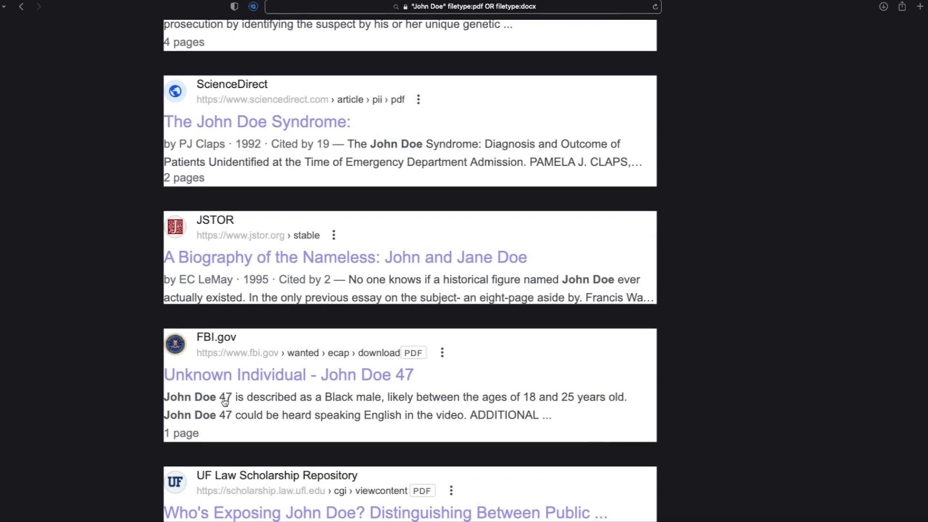
scroll(down, 3)
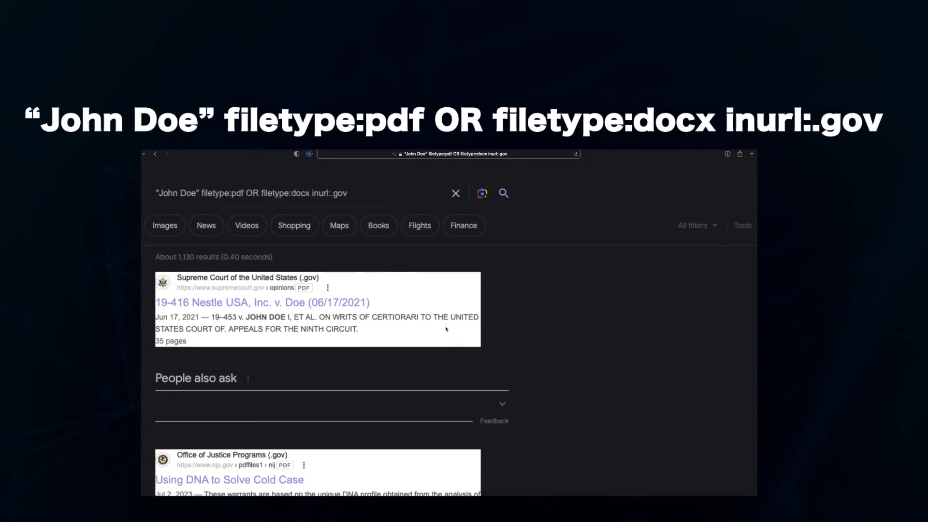
scroll(down, 3)
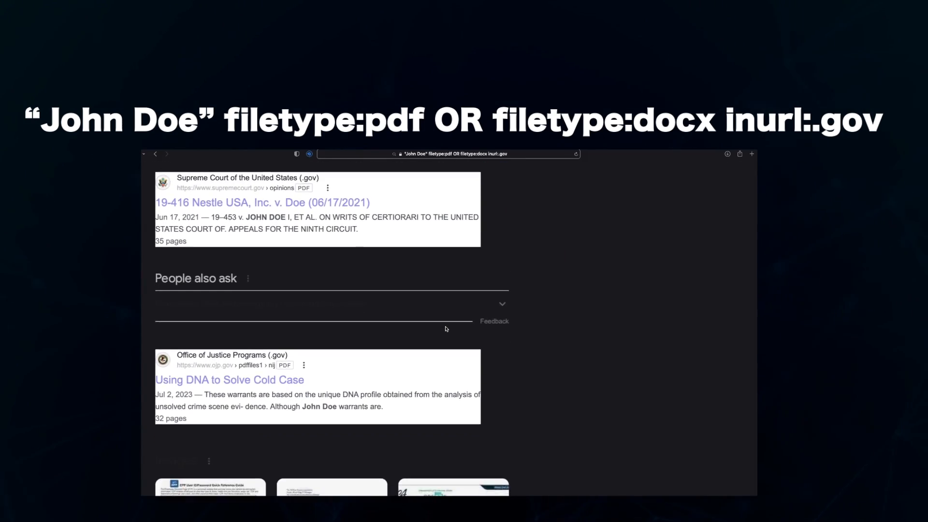
scroll(down, 3)
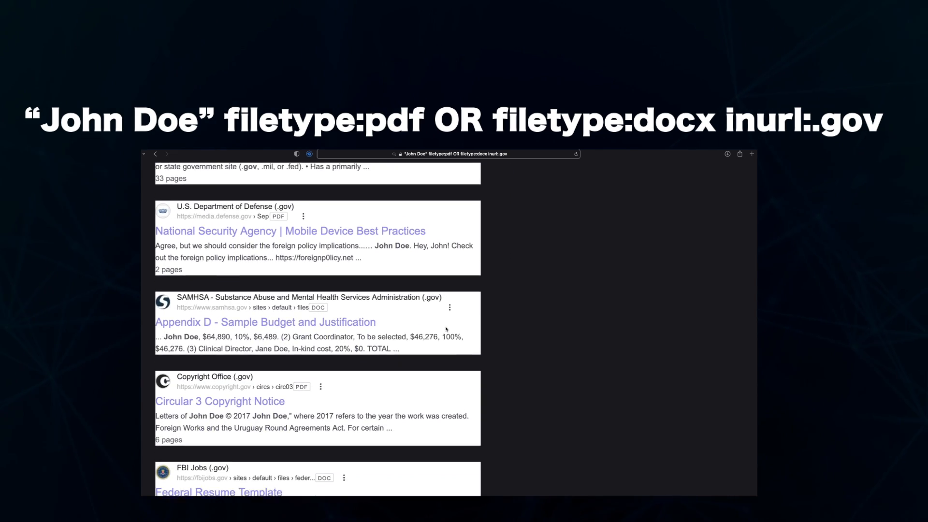
scroll(down, 3)
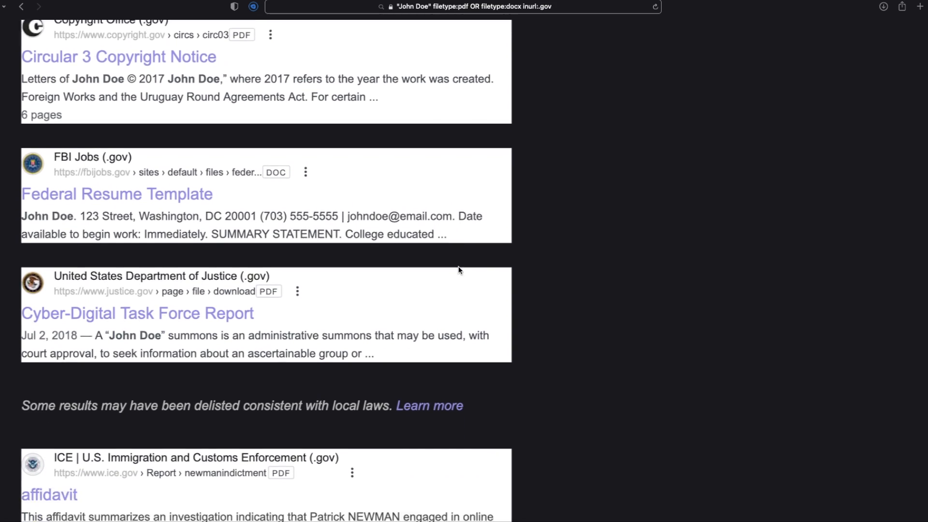
scroll(down, 3)
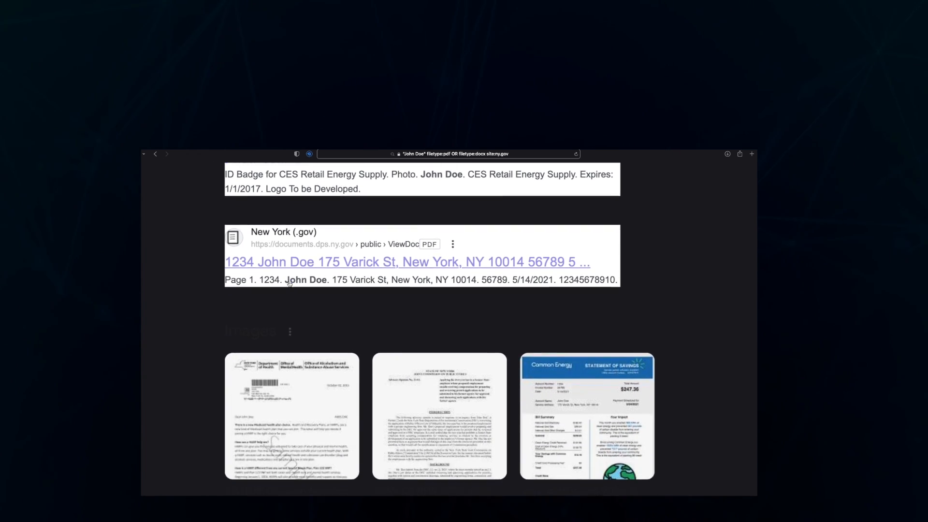
scroll(down, 3)
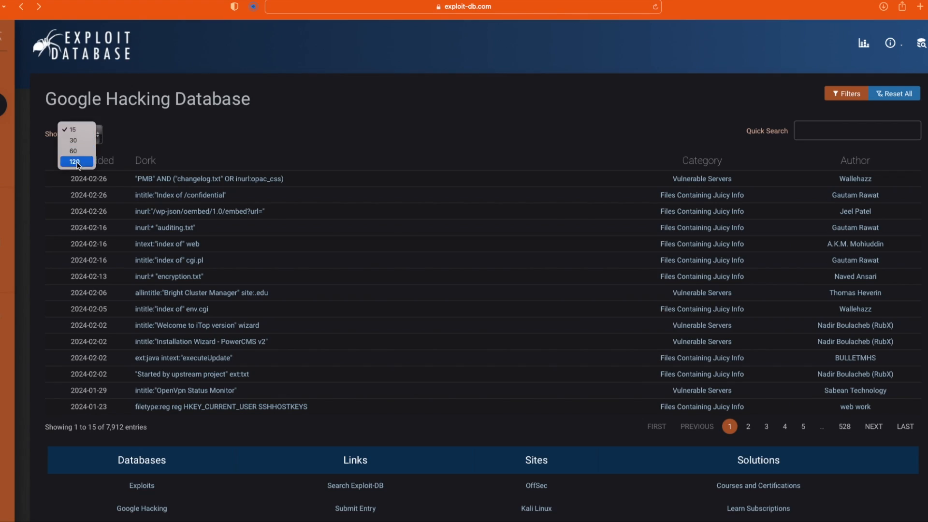
Step: Show 120 GHDB dorks per page and scroll down the list
click(76, 162)
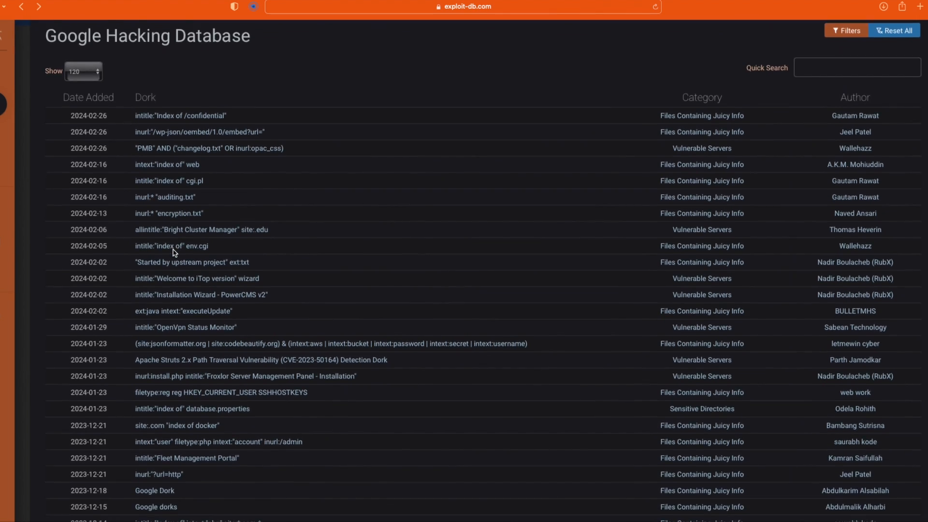
scroll(down, 3)
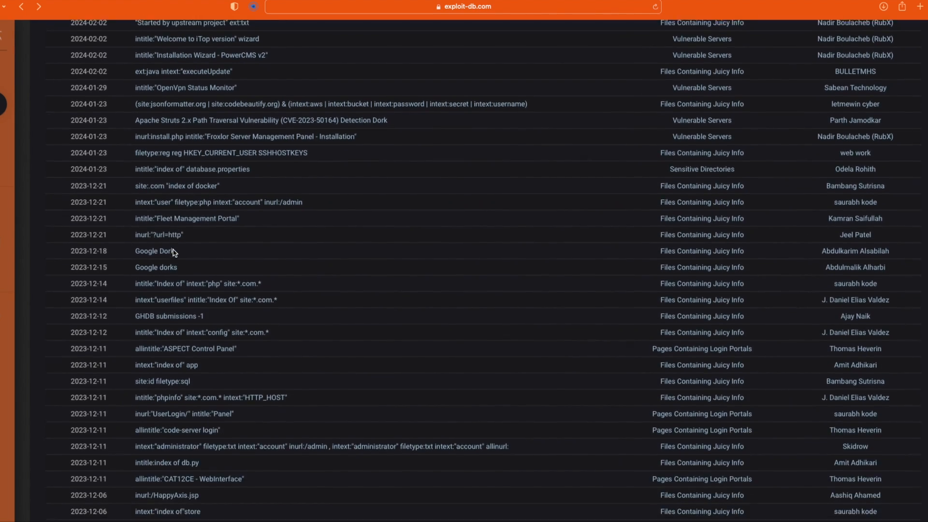
scroll(down, 3)
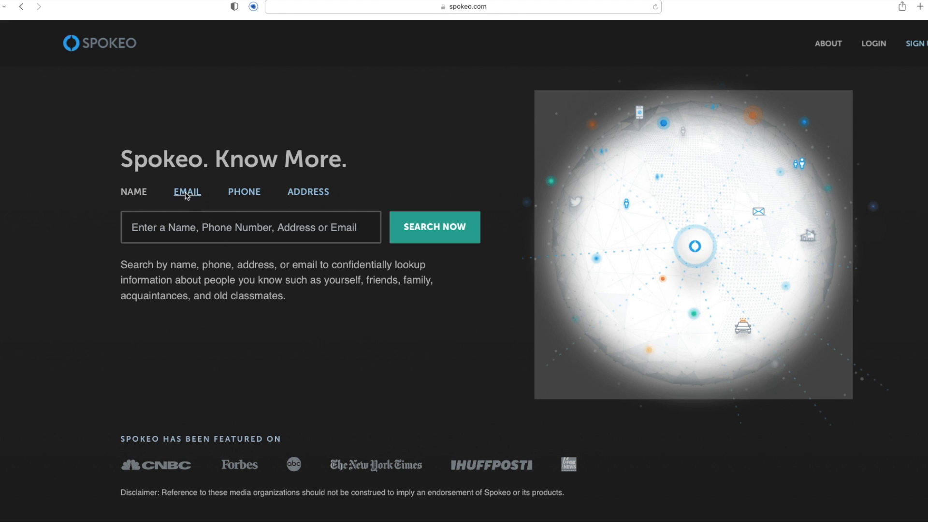
Step: Enter the John.doe Gmail address in Spokeo and start the reverse email lookup
text(John.doe@gm)
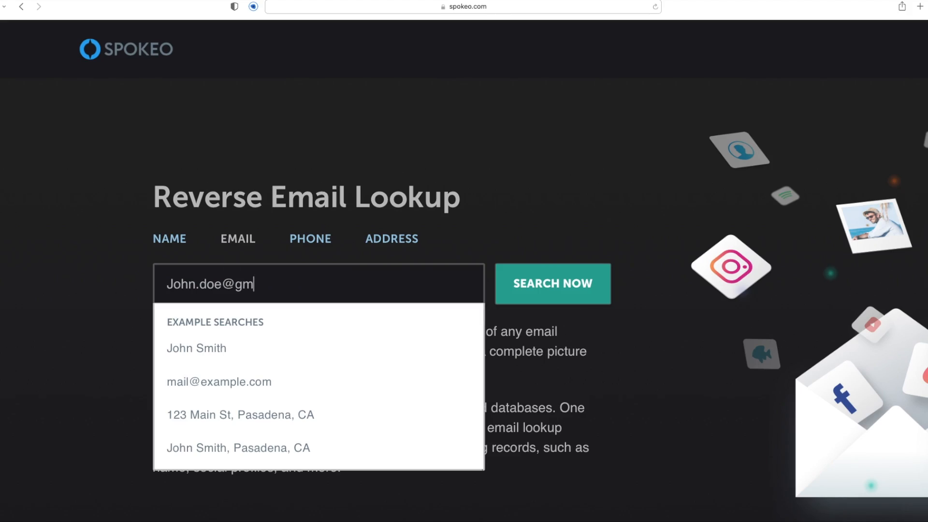
click(551, 283)
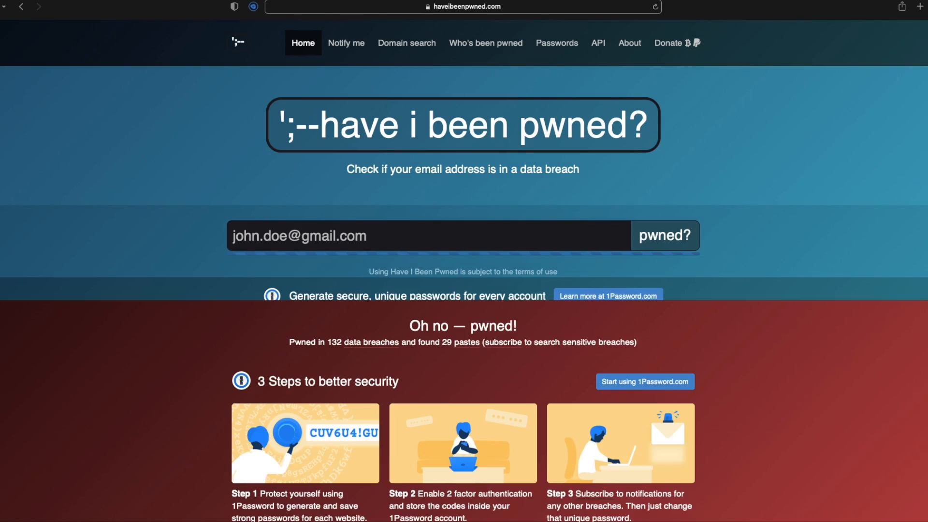
scroll(down, 3)
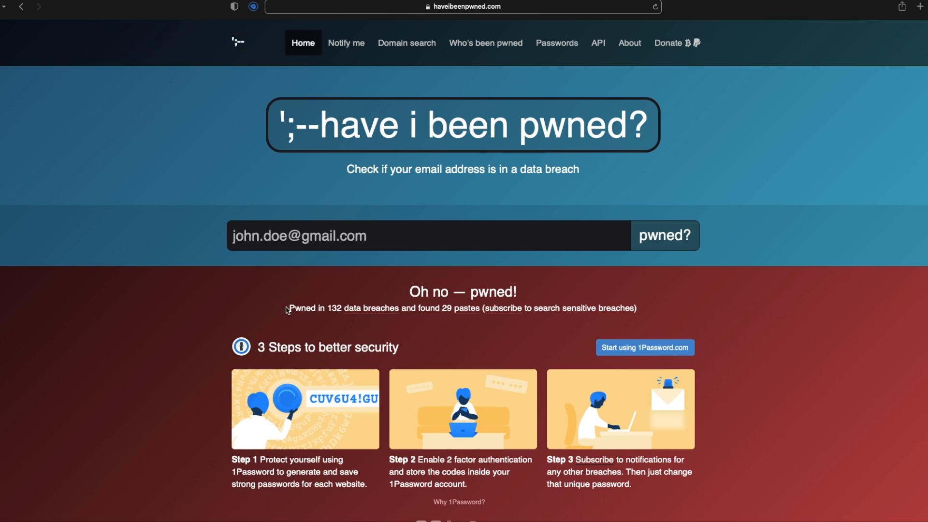
drag(288, 308, 480, 309)
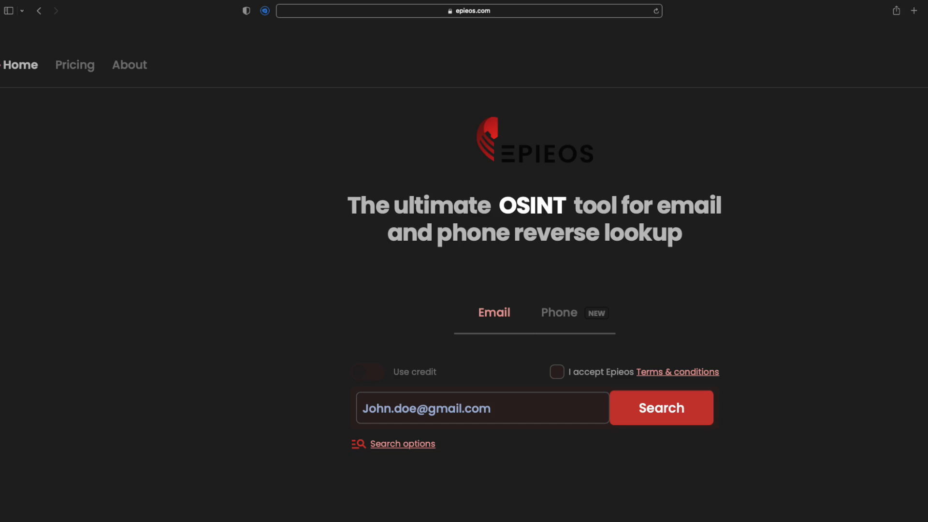
Step: Go to thatsthem.com
text(thatsthem.com)
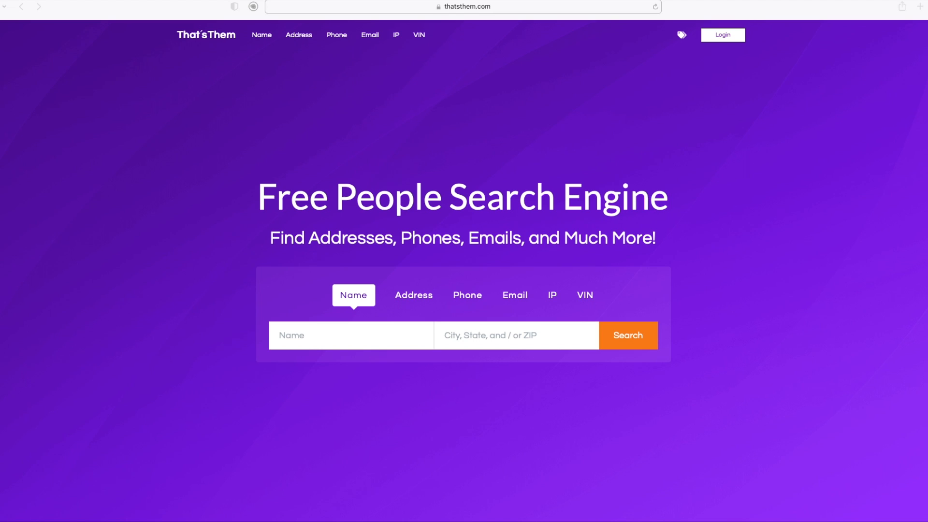
Step: Run a That'sThem phone search for the number 1234567
click(467, 296)
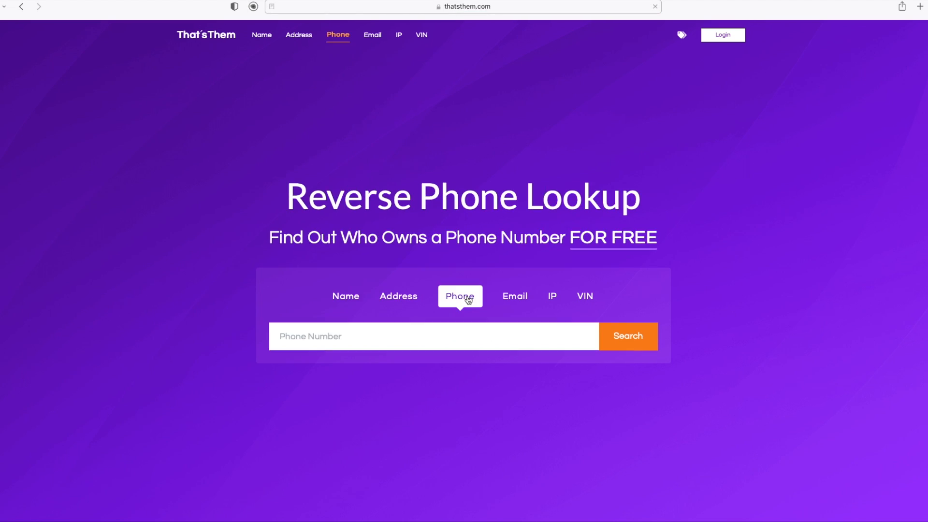
text(1234567)
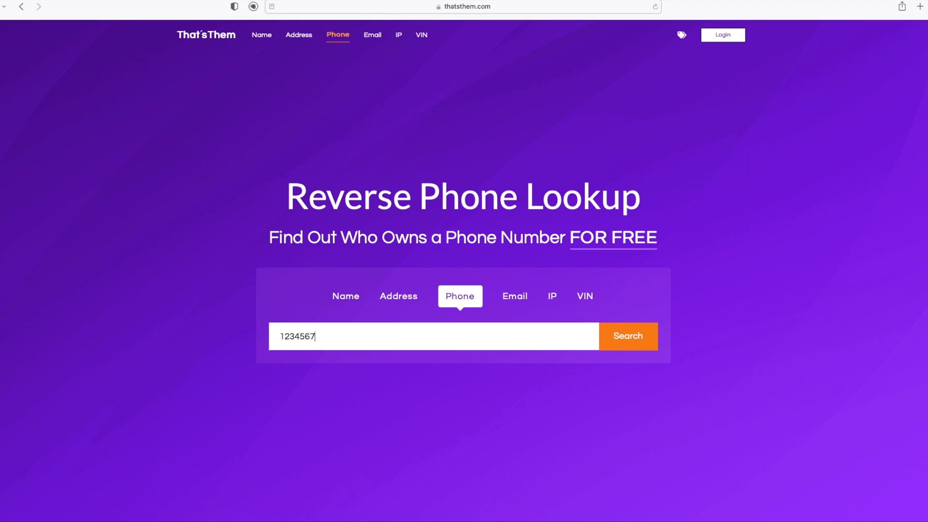
click(628, 336)
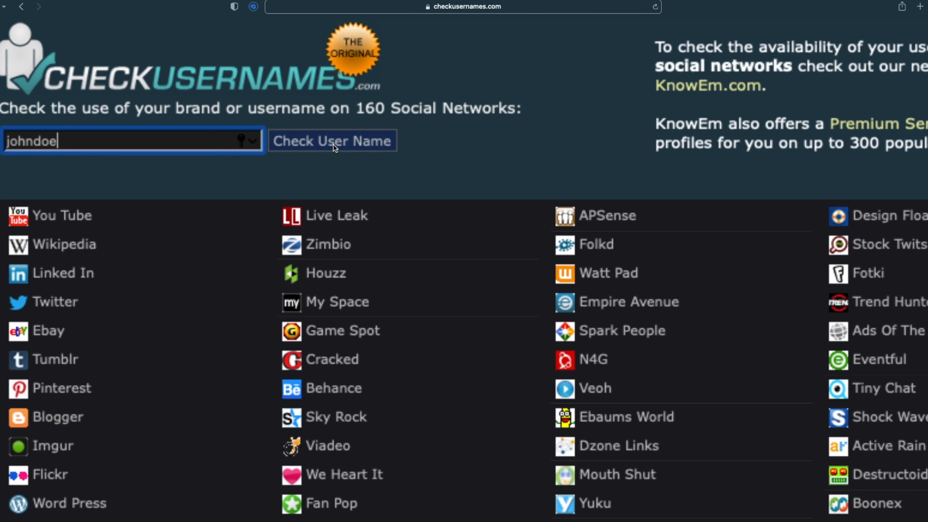
Step: Run the Check User Name search for johndoe twice
click(332, 141)
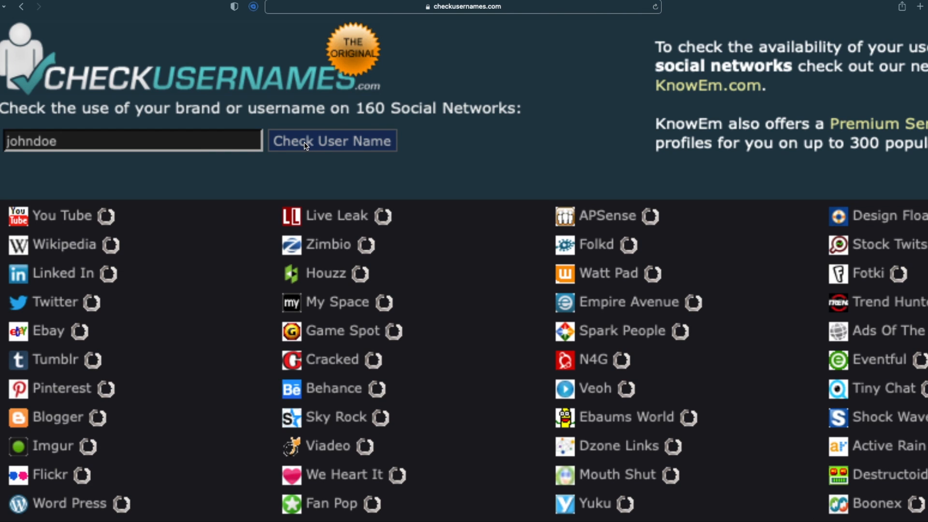
click(332, 140)
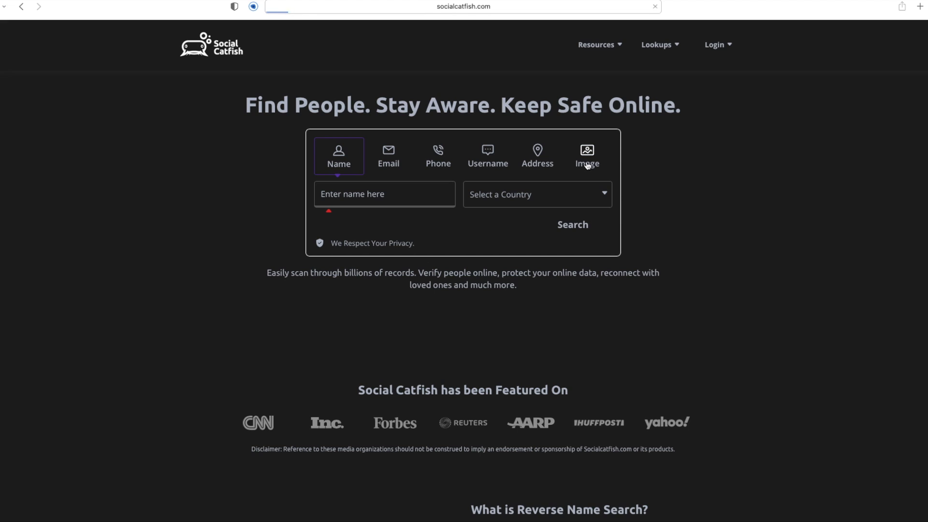
Step: Open Social Catfish's Image search, then Google's upload-an-image Lens area
click(586, 156)
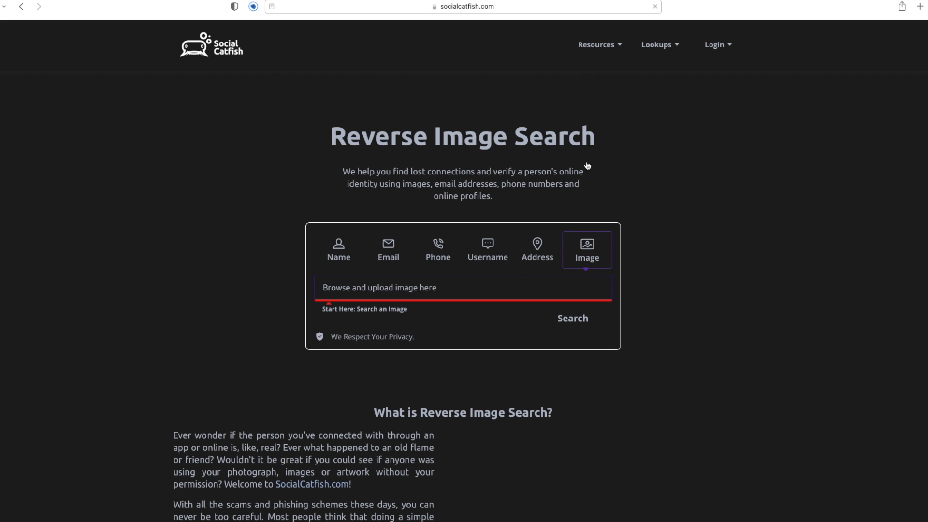
scroll(down, 3)
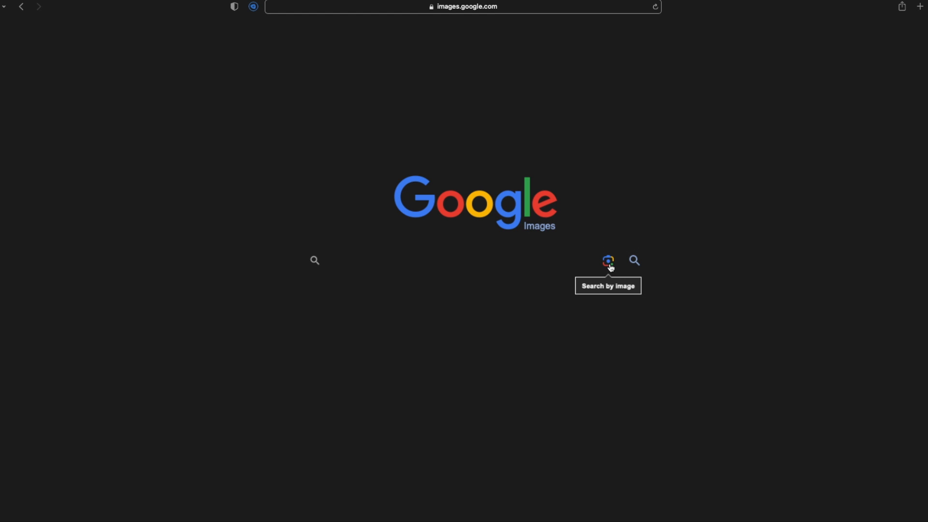
click(608, 260)
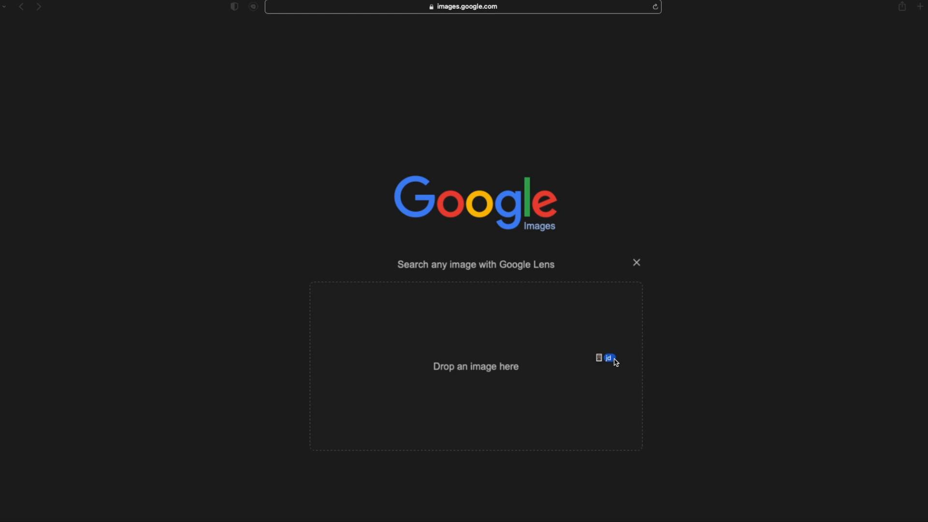